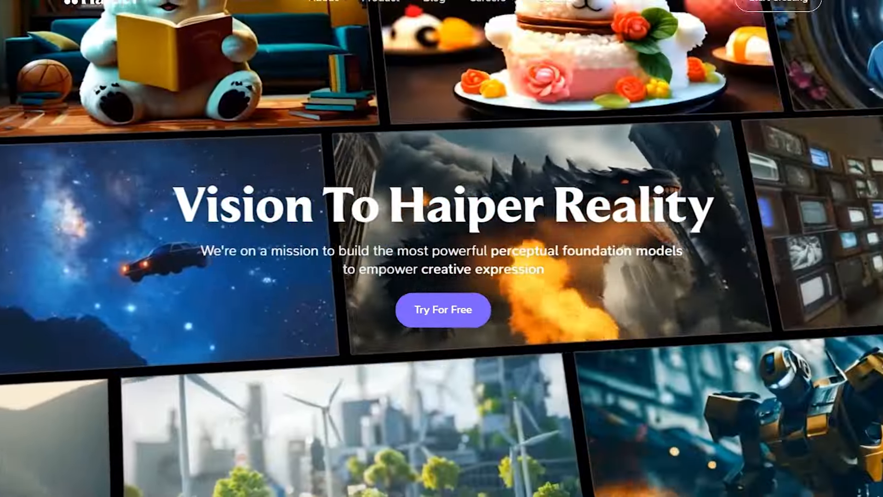
Sign in to Haiper through Try For Free with a Google account, reaching the Explore feed
{"action": "scroll", "scroll_direction": "down", "scroll_amount": 3}
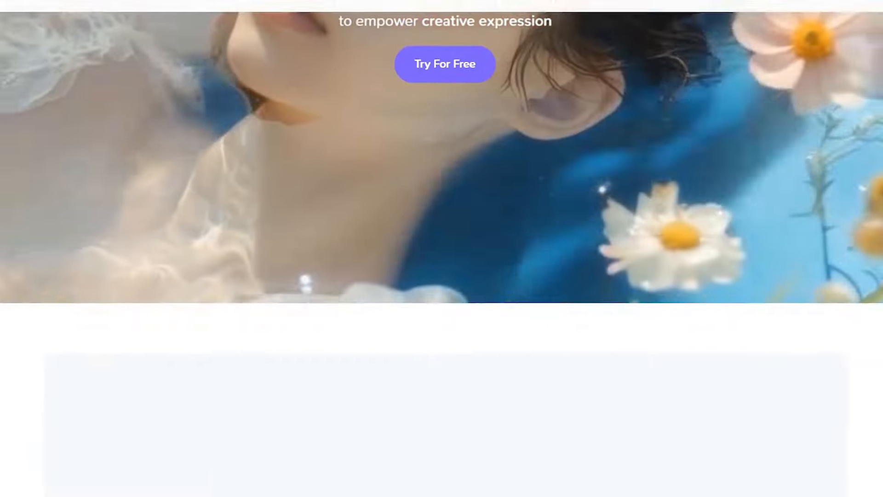
{"action": "scroll", "scroll_direction": "down", "scroll_amount": 3}
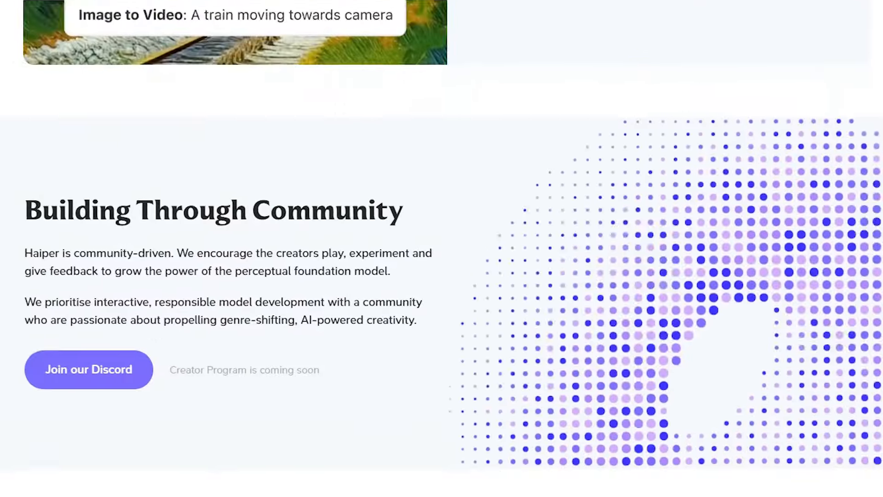
{"action": "scroll", "scroll_direction": "up", "scroll_amount": 3}
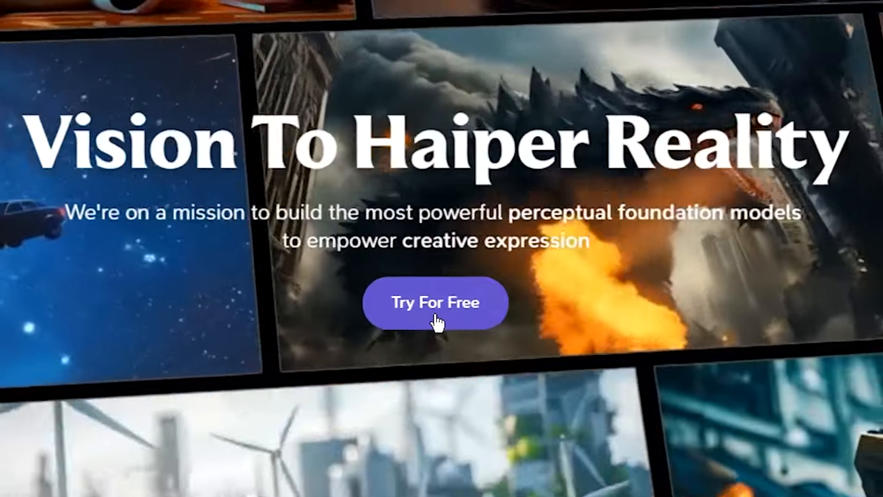
{"action": "left_click", "coordinate": [436, 303]}
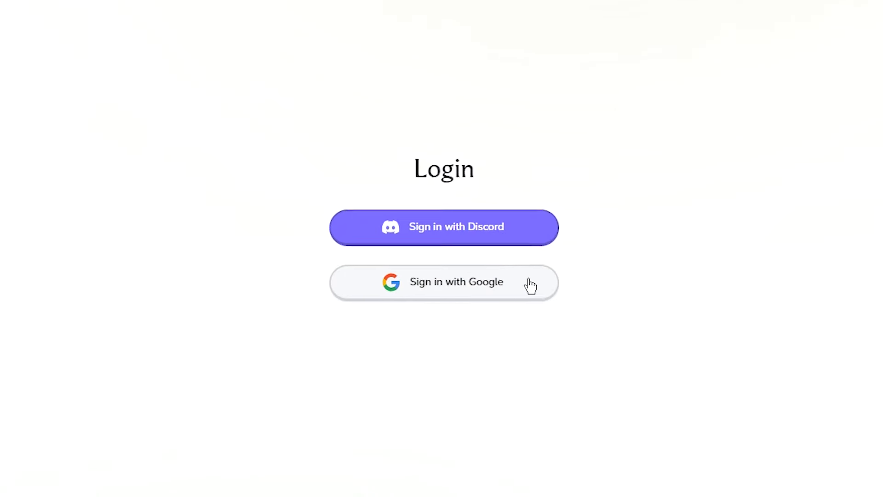
{"action": "left_click", "coordinate": [443, 281]}
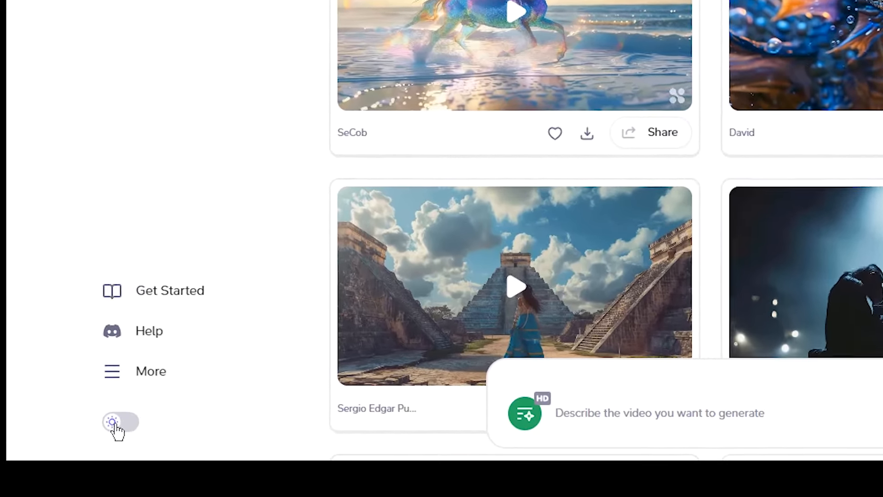
Switch the site to dark mode and browse down the Explore feed
{"action": "left_click", "coordinate": [120, 422]}
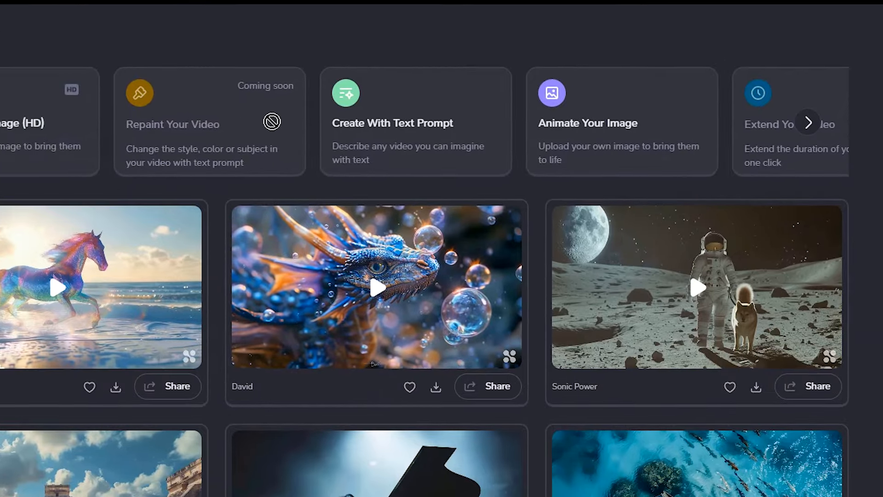
{"action": "scroll", "scroll_direction": "up", "scroll_amount": 3}
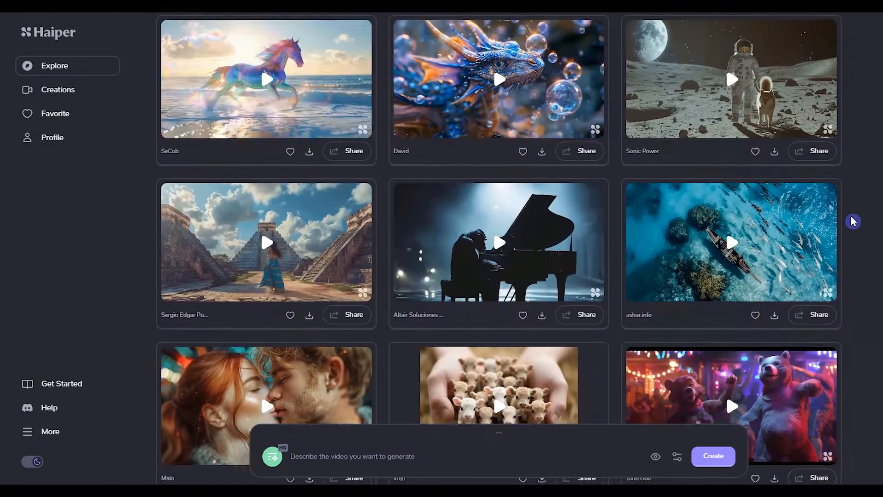
{"action": "scroll", "scroll_direction": "down", "scroll_amount": 3}
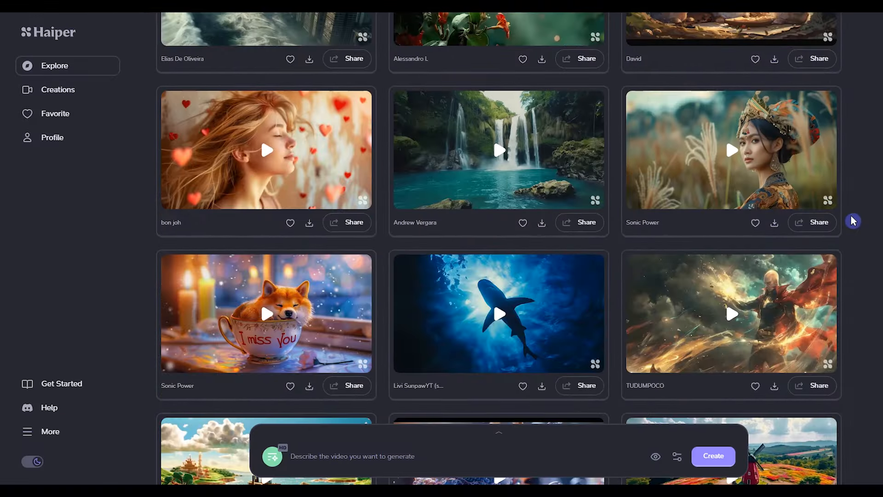
{"action": "scroll", "scroll_direction": "down", "scroll_amount": 3}
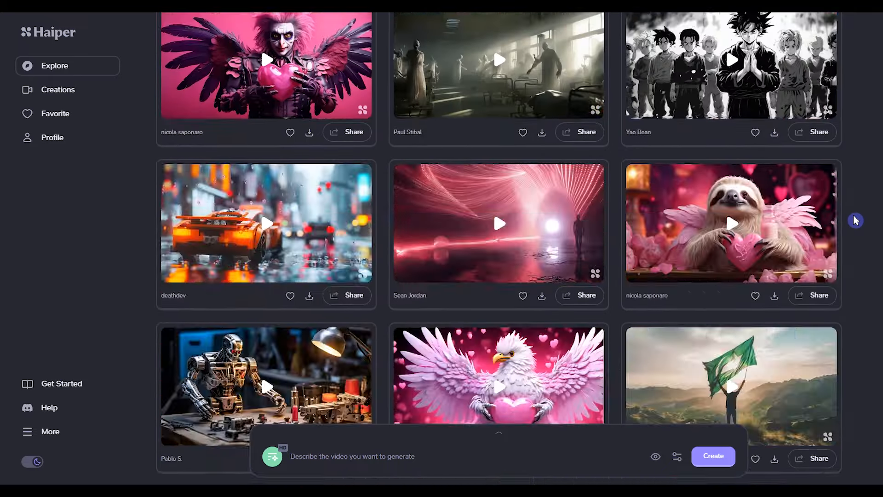
{"action": "scroll", "scroll_direction": "down", "scroll_amount": 3}
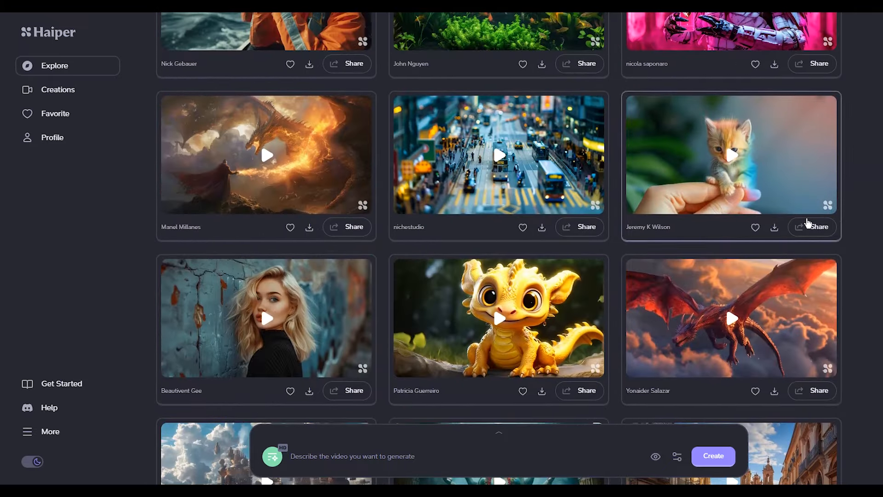
Add the yellow baby dragon video to Favorites and return to Explore
{"action": "left_click", "coordinate": [497, 317]}
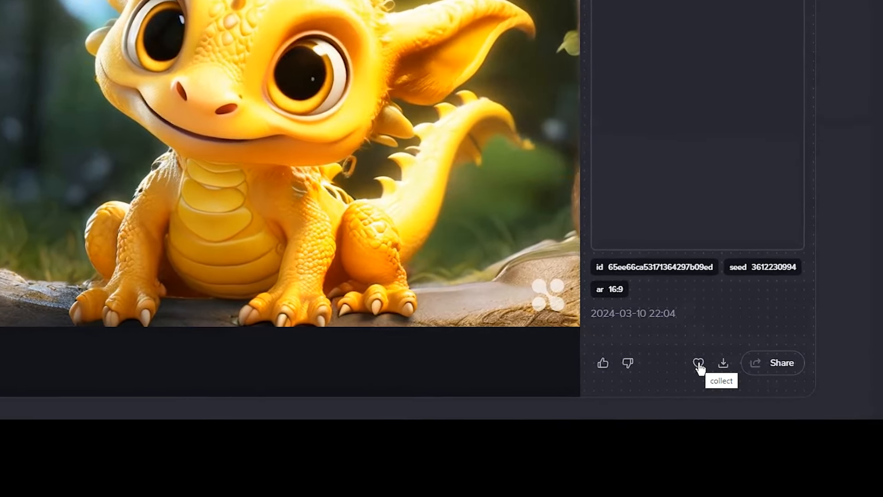
{"action": "left_click", "coordinate": [698, 363]}
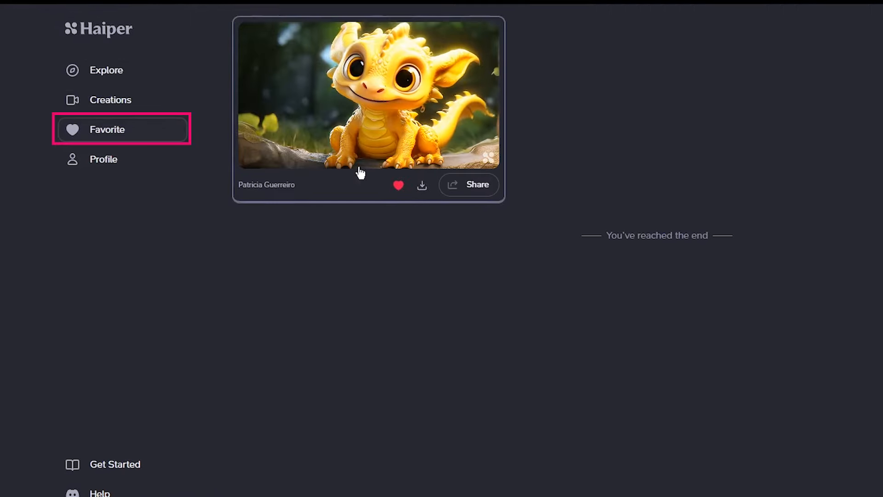
{"action": "left_click", "coordinate": [100, 81]}
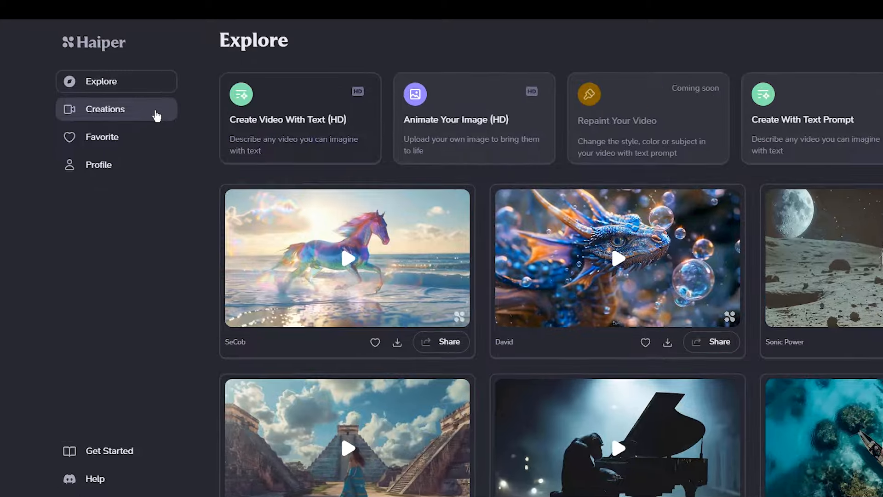
Open Creations and expand the prompt bar to reveal the style preset chips
{"action": "left_click", "coordinate": [105, 108]}
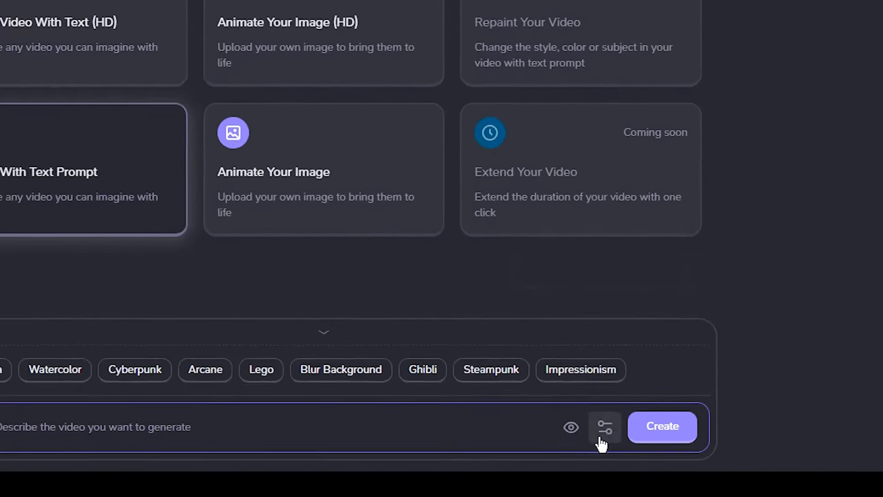
{"action": "left_click", "coordinate": [604, 427]}
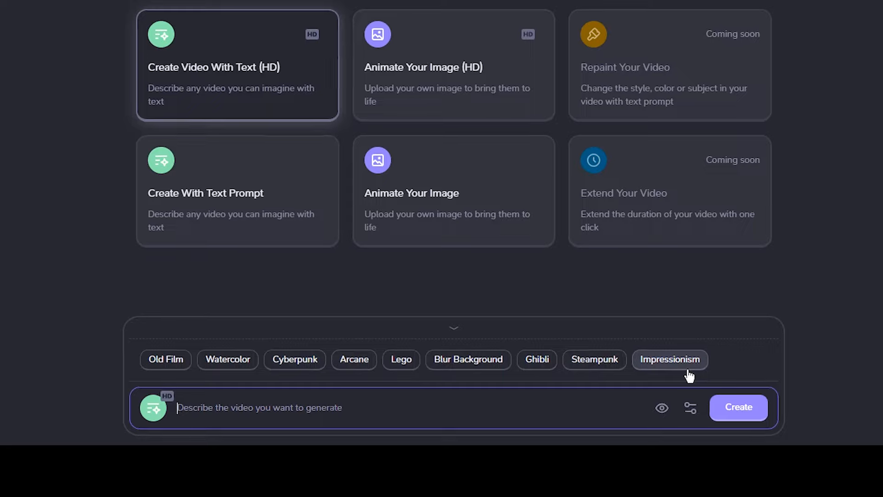
{"action": "scroll", "scroll_direction": "down", "scroll_amount": 3}
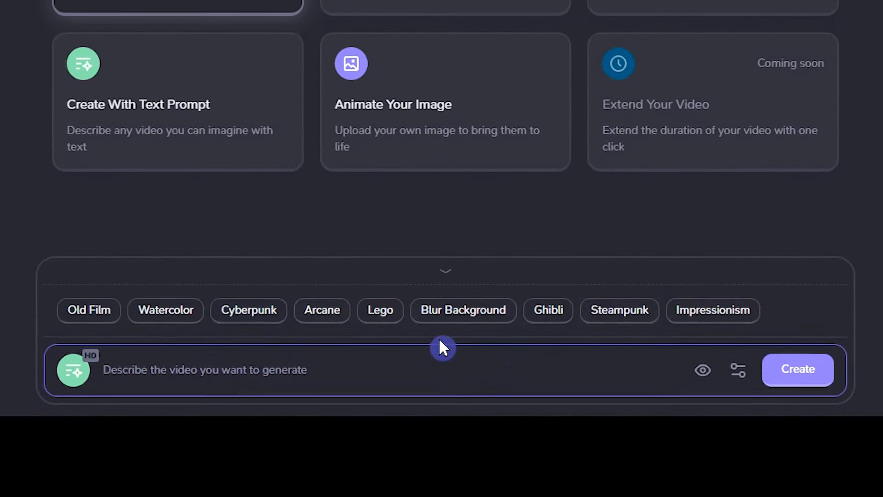
{"action": "scroll", "scroll_direction": "up", "scroll_amount": 3}
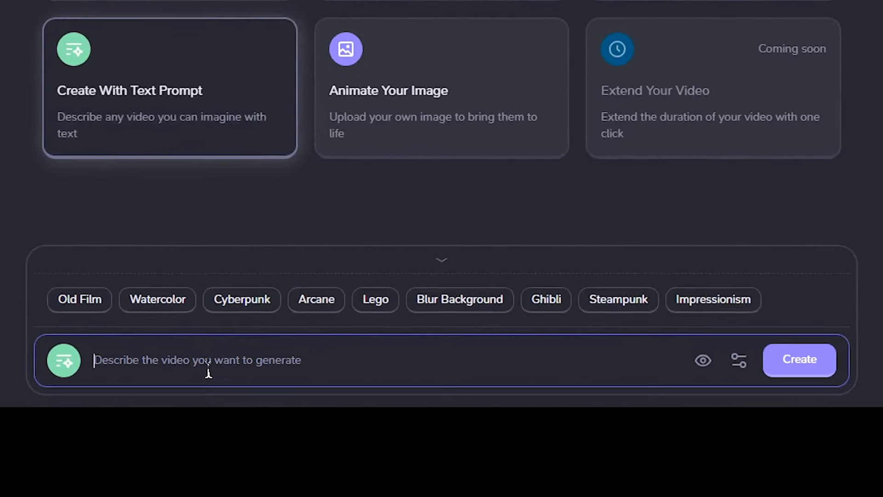
Enter the prompt 'cute and adorable baby rabbit with white body, eating carrots in the forest, Pixar…'
{"action": "type", "text": "cute and adorable baby rabbit with white body, eating carrots in the forest, Pixar rendering, cinematic unreal engine, camera zoom out, intricate and smooth details, high quality, 8k"}
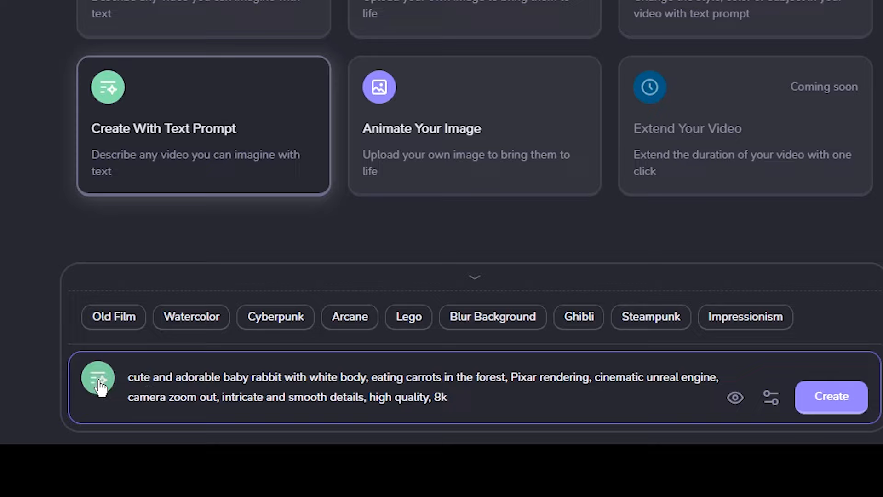
{"action": "scroll", "scroll_direction": "up", "scroll_amount": 3}
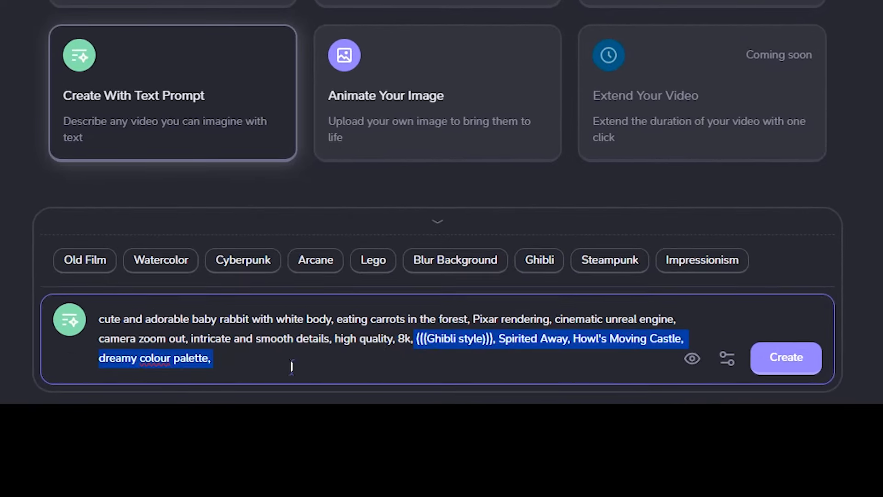
{"action": "mouse_move", "coordinate": [509, 368]}
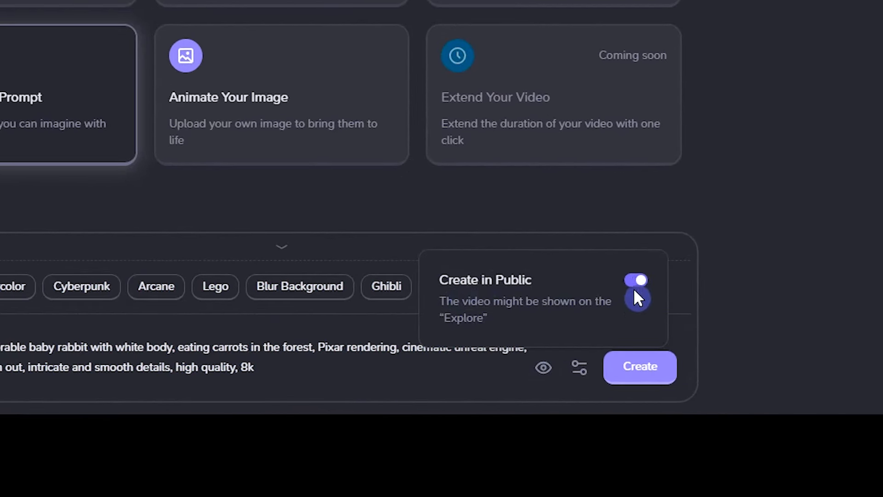
{"action": "mouse_move", "coordinate": [638, 320]}
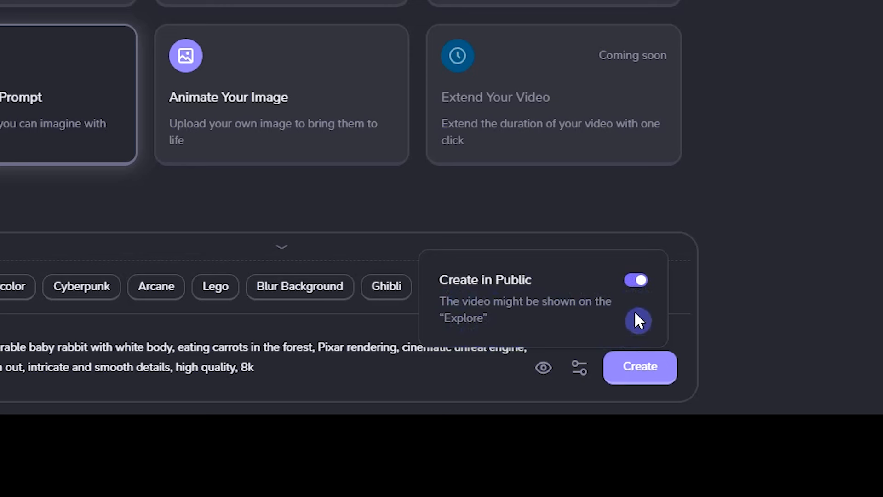
Turn off public creation, disable custom motion level, and set a 4s duration
{"action": "left_click", "coordinate": [634, 280]}
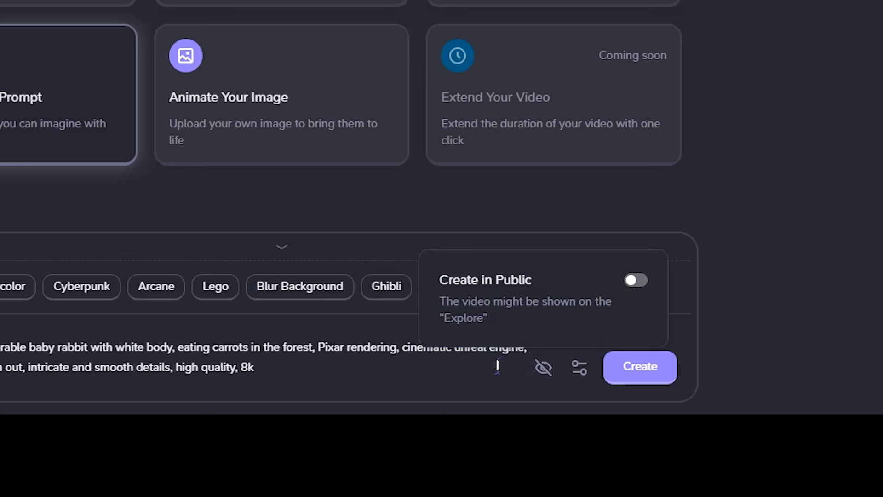
{"action": "left_click", "coordinate": [579, 367]}
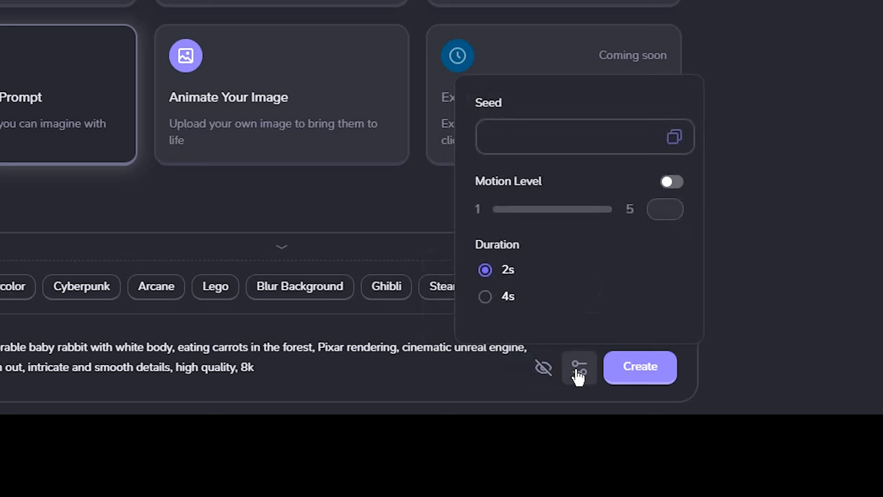
{"action": "left_click", "coordinate": [574, 137]}
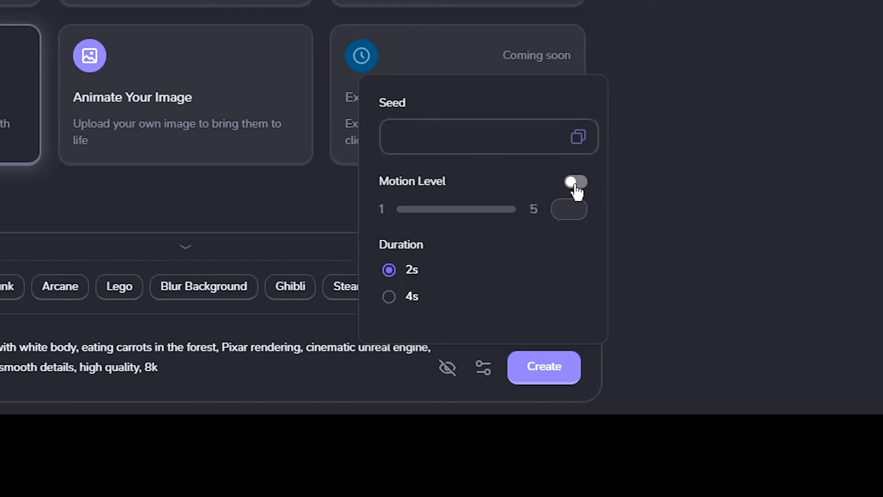
{"action": "left_click", "coordinate": [574, 182]}
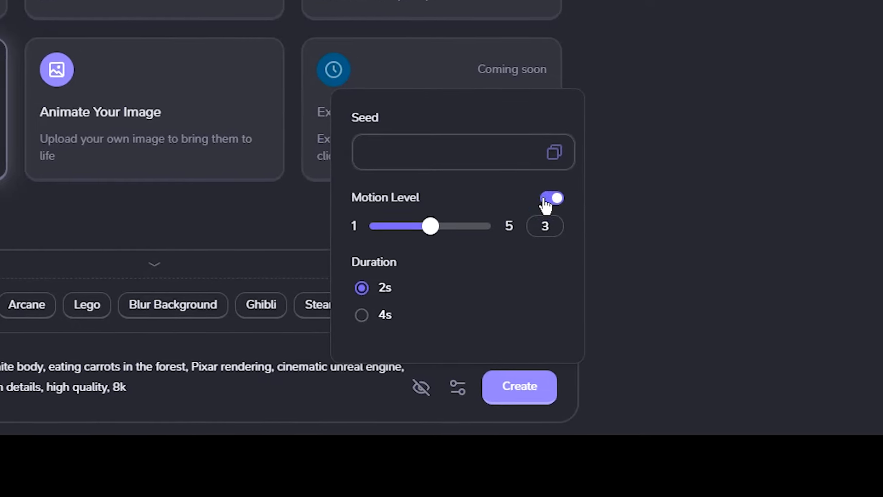
{"action": "left_click", "coordinate": [555, 198]}
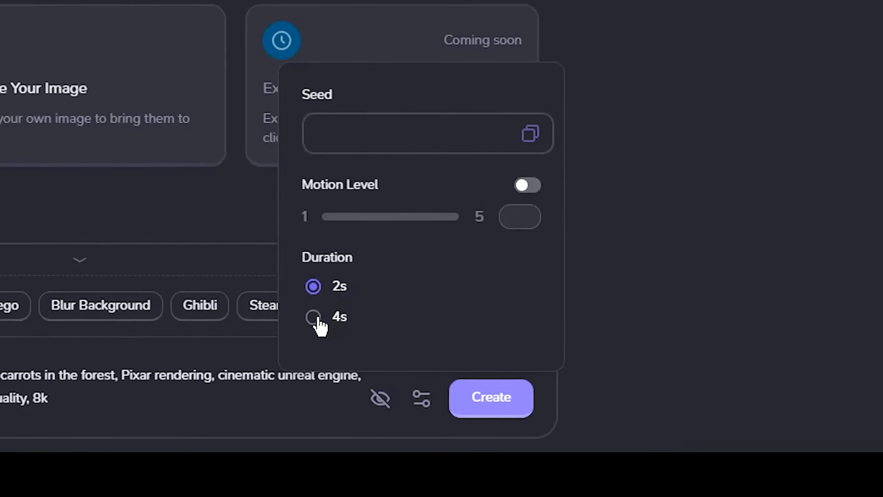
{"action": "left_click", "coordinate": [314, 317]}
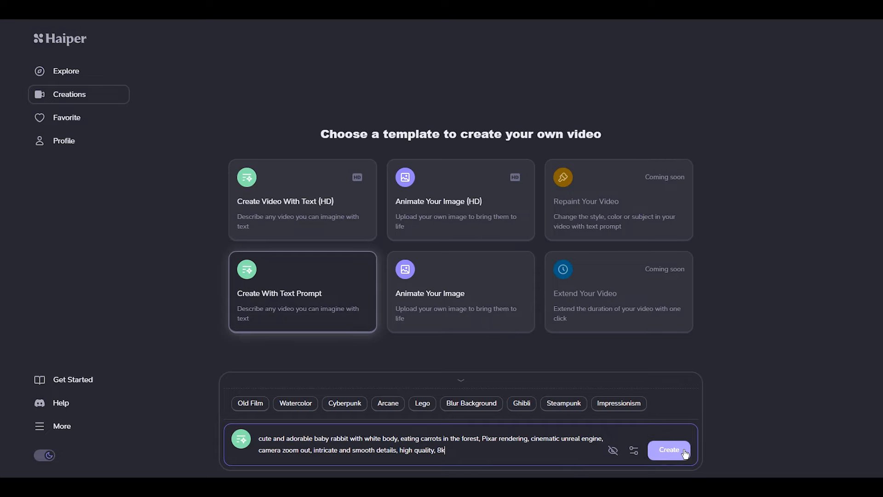
Generate the rabbit video, close its Video Info, and set Who can view to Private
{"action": "left_click", "coordinate": [669, 449]}
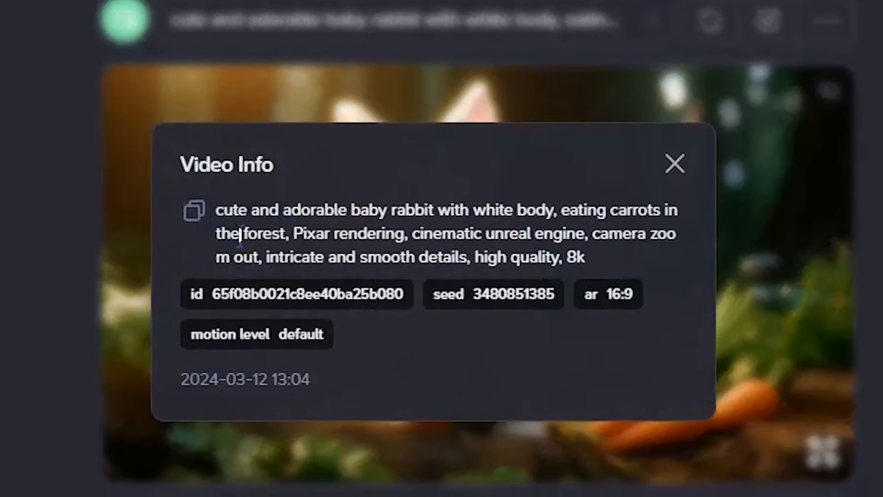
{"action": "left_click", "coordinate": [675, 165]}
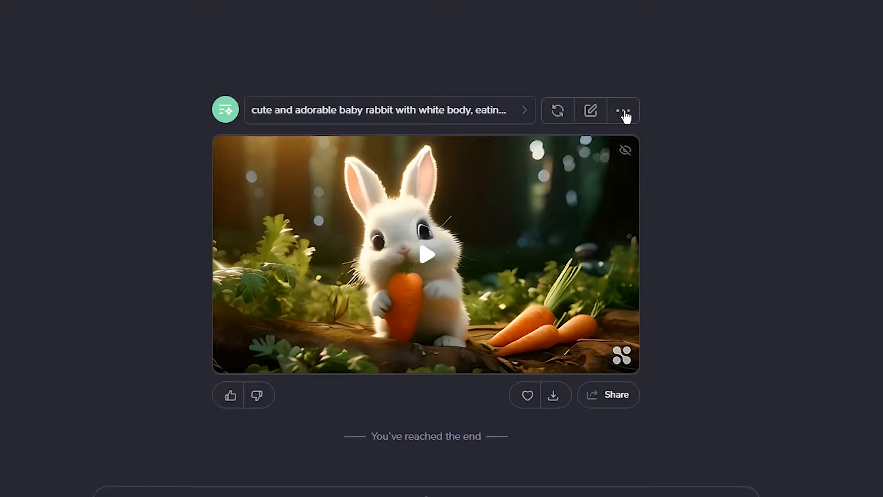
{"action": "left_click", "coordinate": [625, 110]}
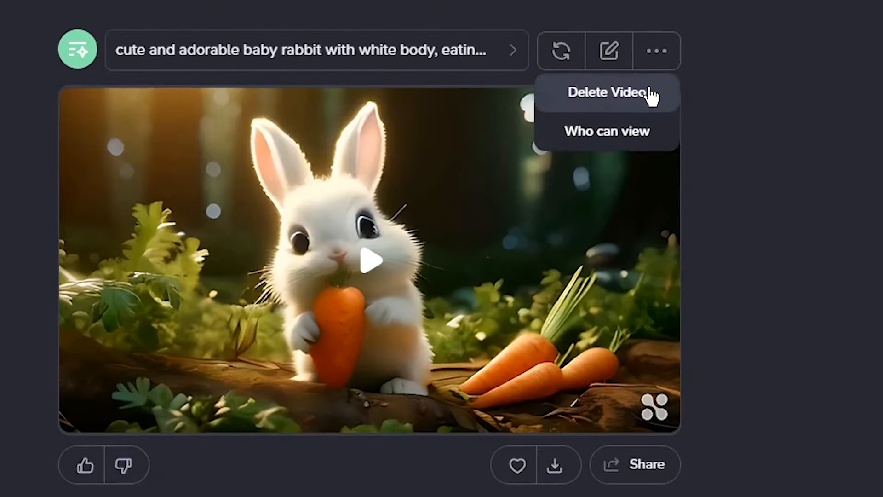
{"action": "left_click", "coordinate": [606, 131]}
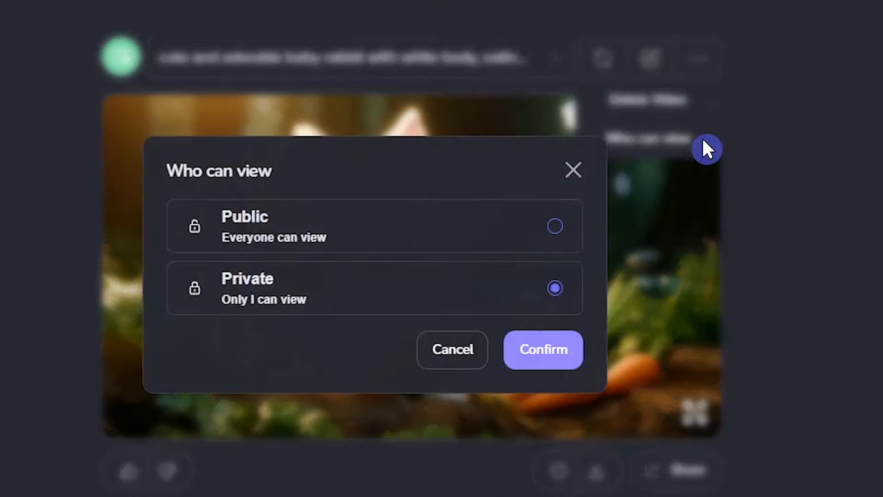
{"action": "mouse_move", "coordinate": [555, 288]}
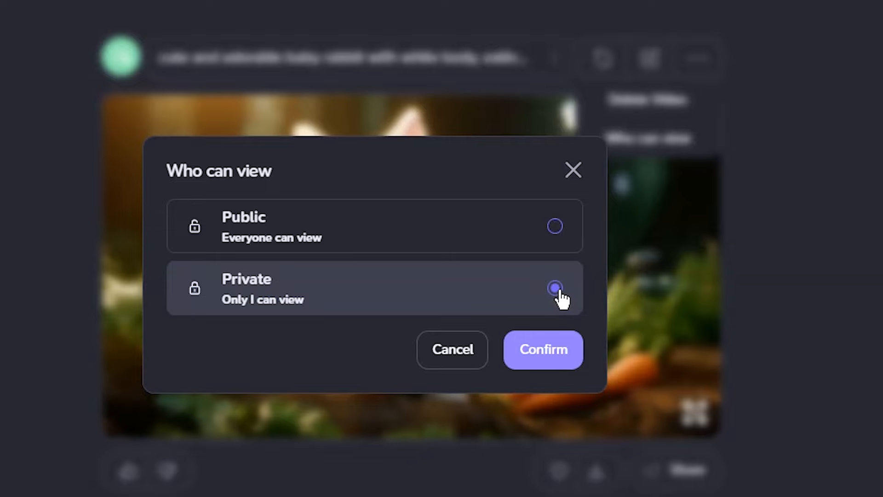
{"action": "left_click", "coordinate": [542, 349]}
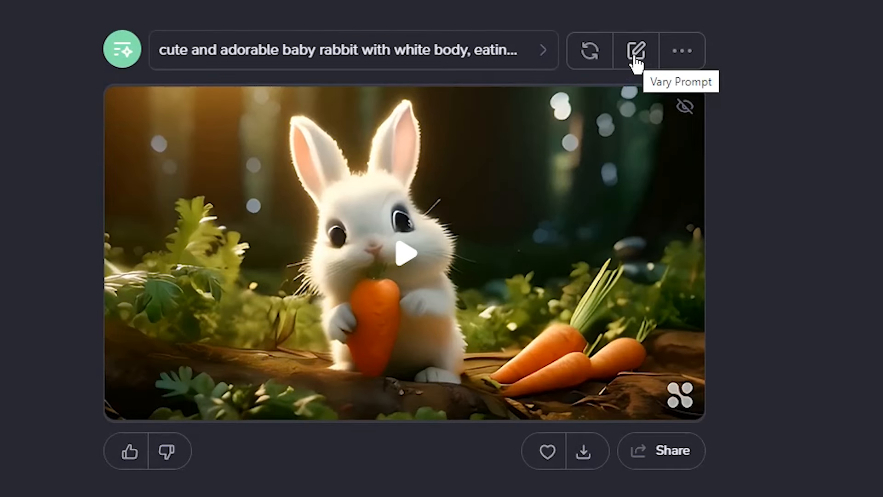
Create a prompt variation of the rabbit video and share it to Facebook
{"action": "left_click", "coordinate": [637, 50]}
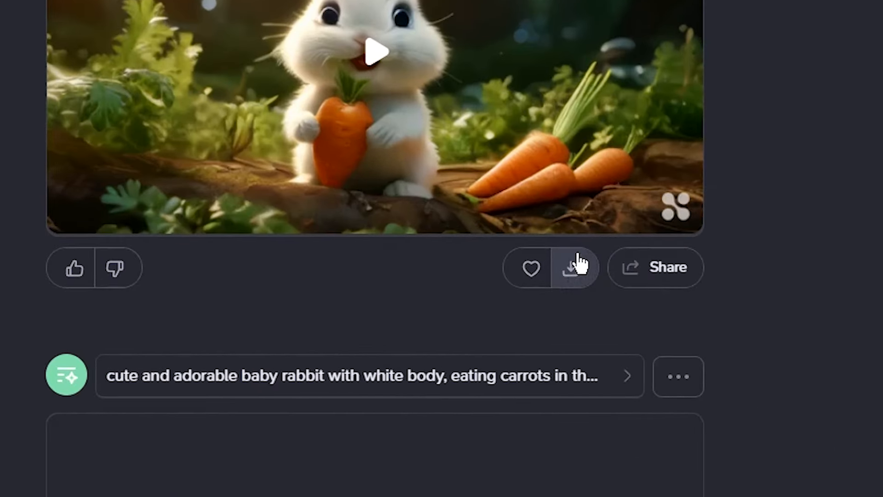
{"action": "left_click", "coordinate": [655, 267]}
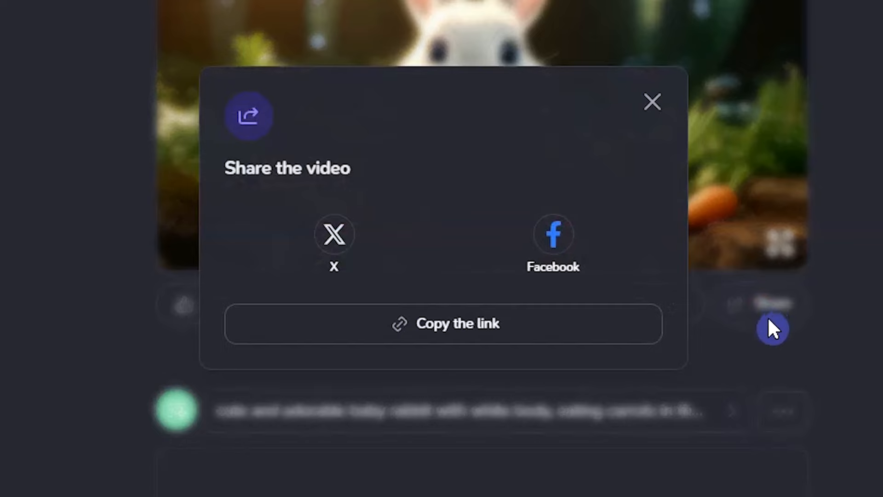
{"action": "mouse_move", "coordinate": [554, 244]}
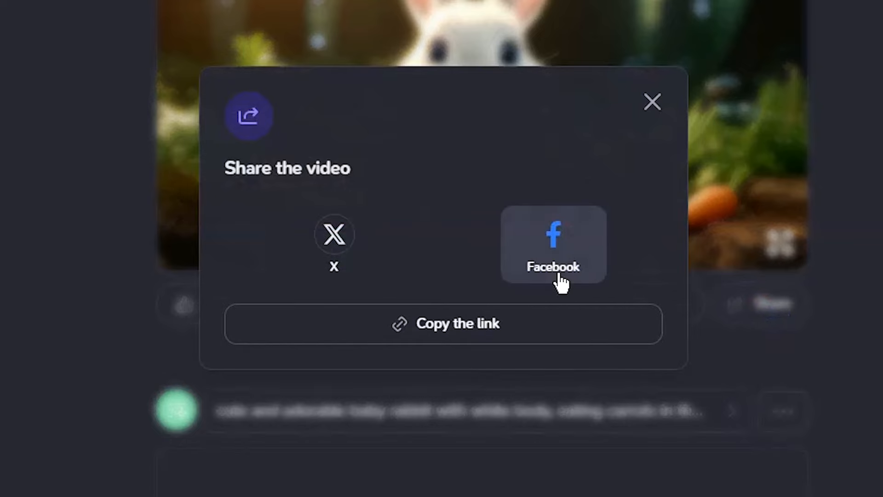
{"action": "left_click", "coordinate": [652, 102]}
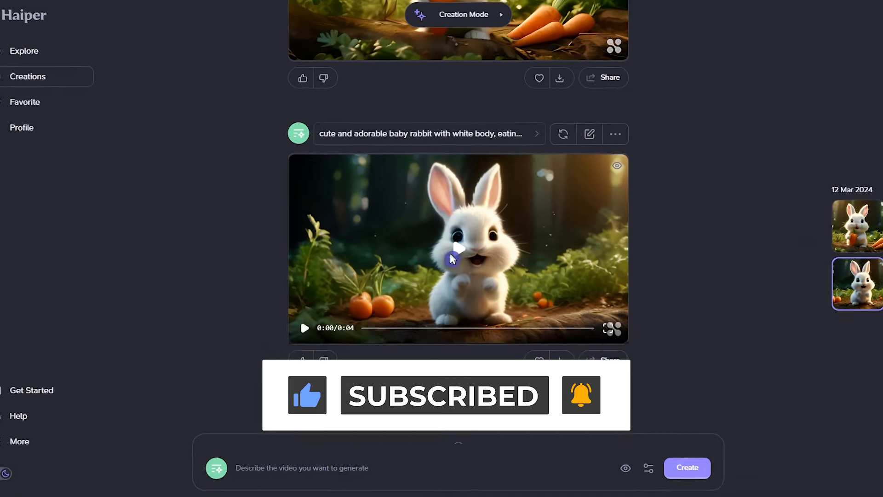
Load the rabbit prompt, add black and white retro 1960s grayscale styling, and create
{"action": "scroll", "scroll_direction": "down", "scroll_amount": 3}
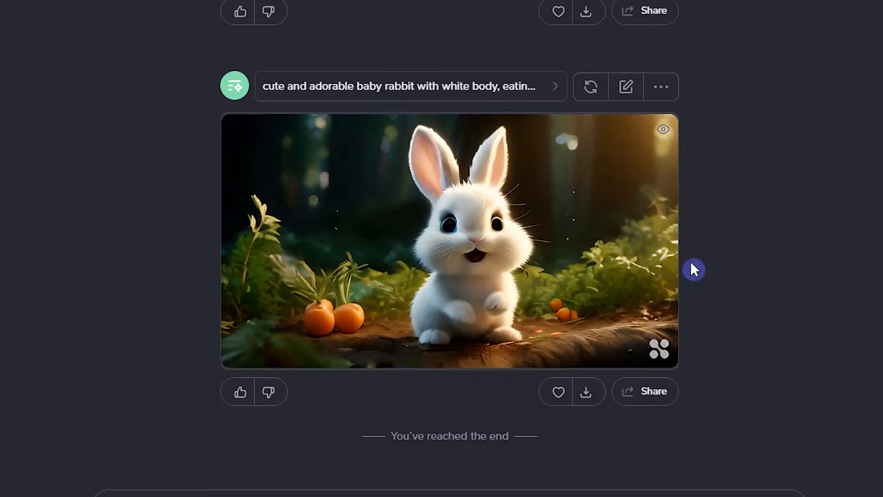
{"action": "left_click", "coordinate": [450, 244]}
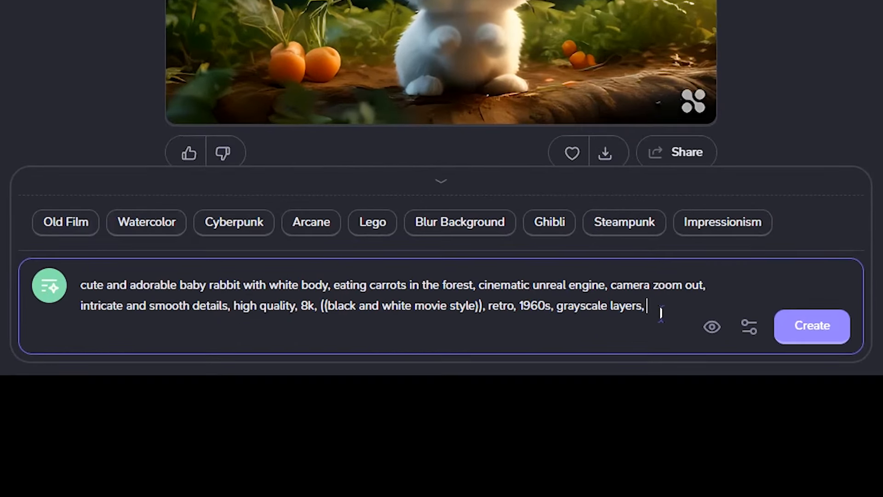
{"action": "left_click", "coordinate": [812, 326]}
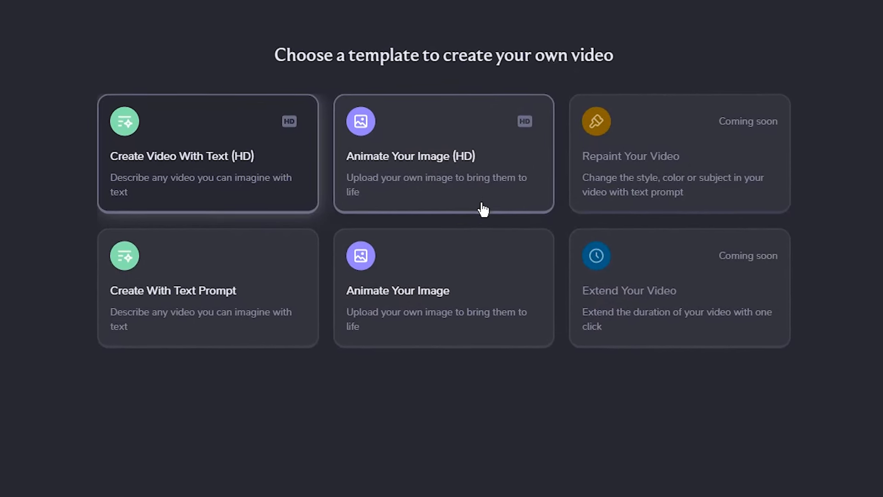
Animate the snowy-forest girl image in HD with the prompt 'girl playing guitar'
{"action": "left_click", "coordinate": [443, 155]}
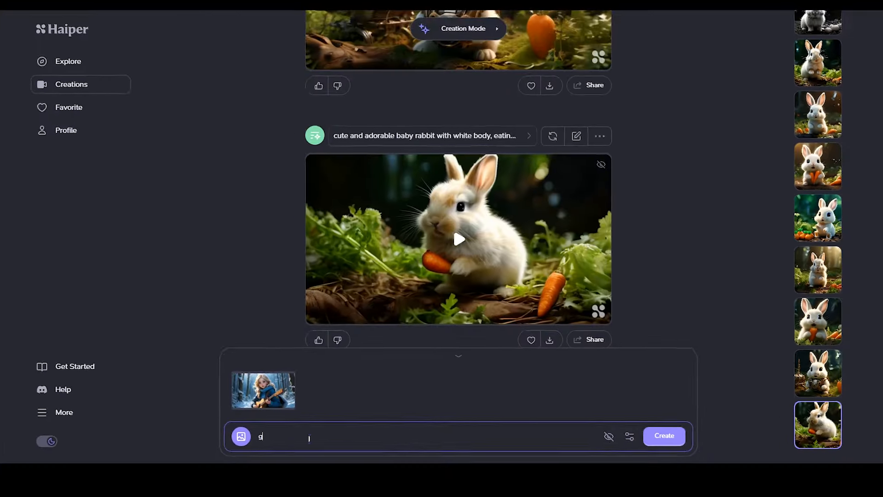
{"action": "type", "text": "irl playing guitar"}
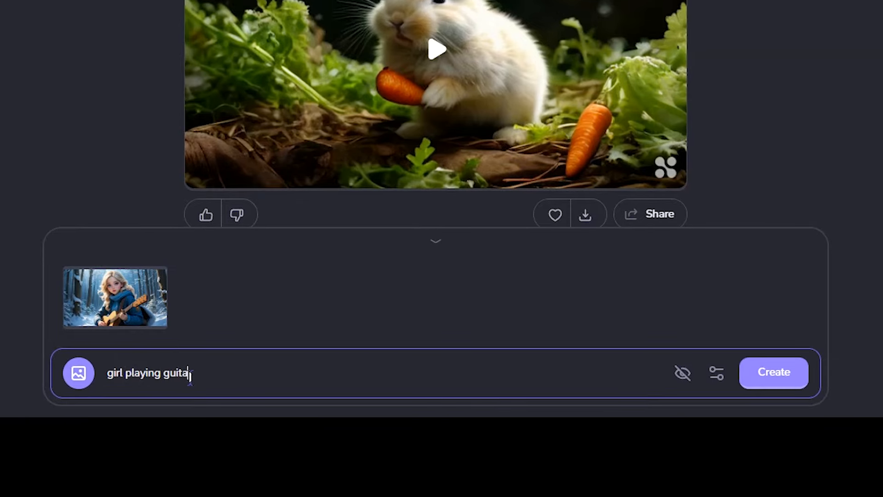
{"action": "left_click", "coordinate": [716, 372]}
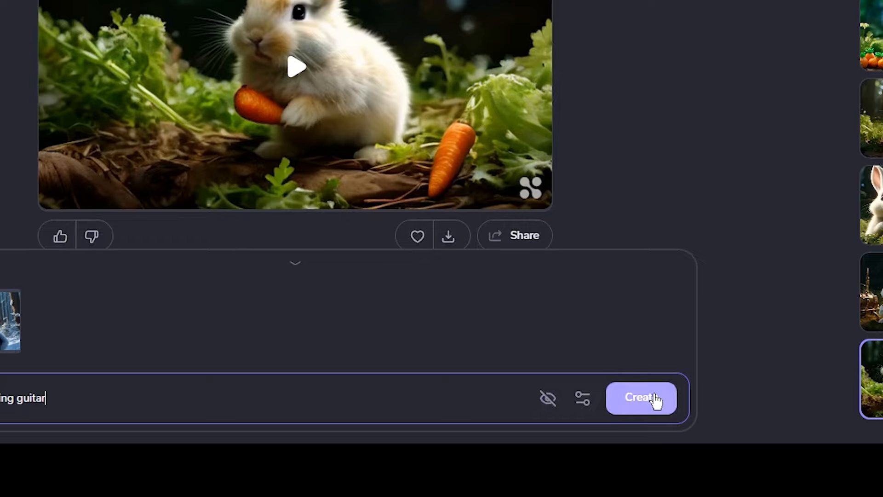
{"action": "left_click", "coordinate": [641, 397]}
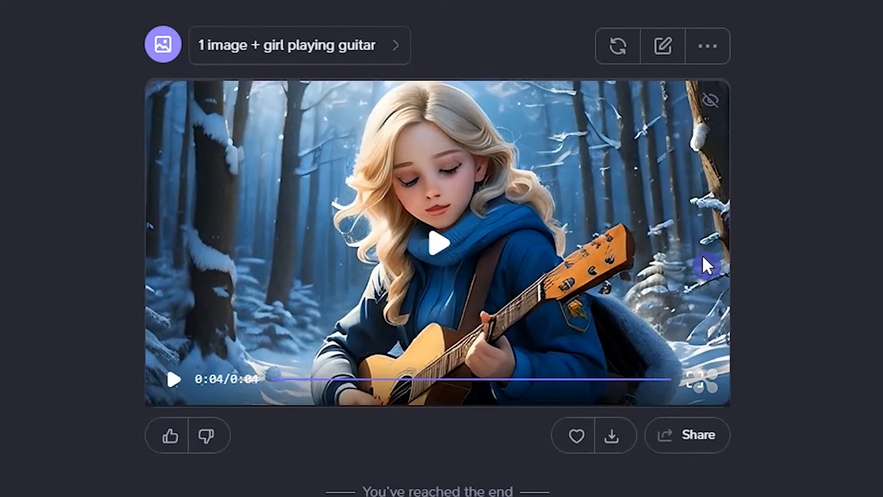
Replay the guitar animation and scroll the Creations feed back to the baby rabbit clips
{"action": "left_click", "coordinate": [617, 46]}
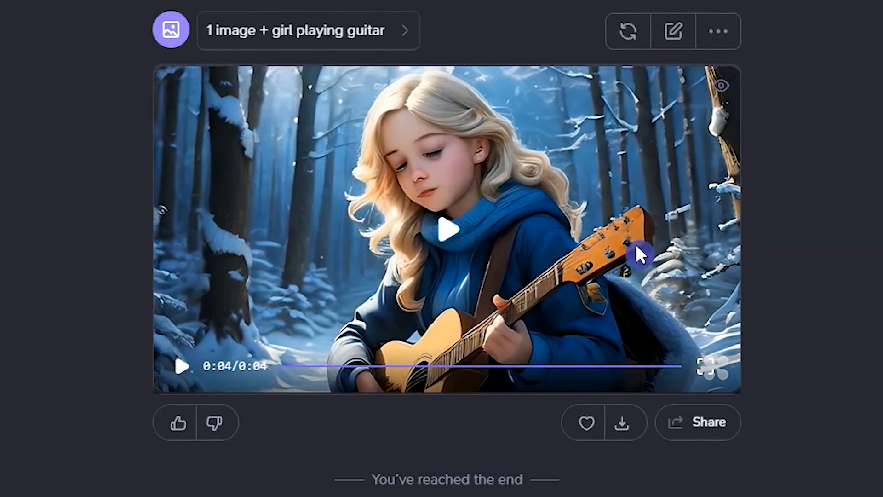
{"action": "scroll", "scroll_direction": "down", "scroll_amount": 3}
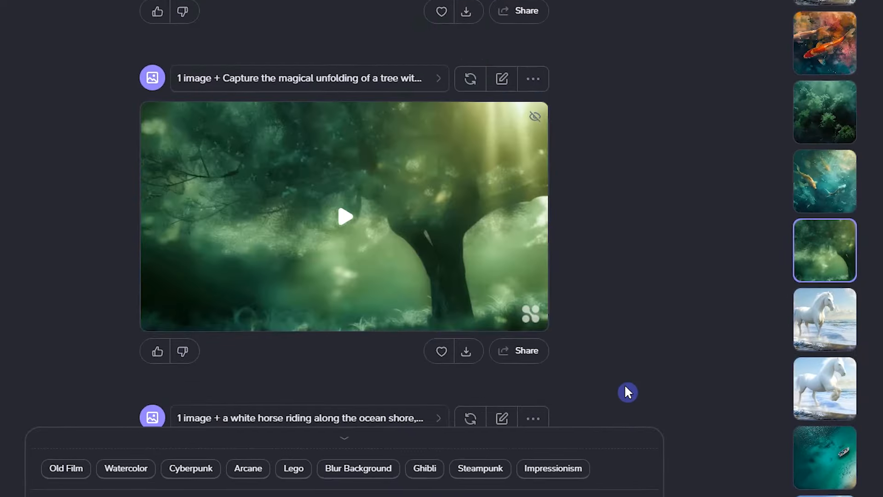
{"action": "scroll", "scroll_direction": "down", "scroll_amount": 3}
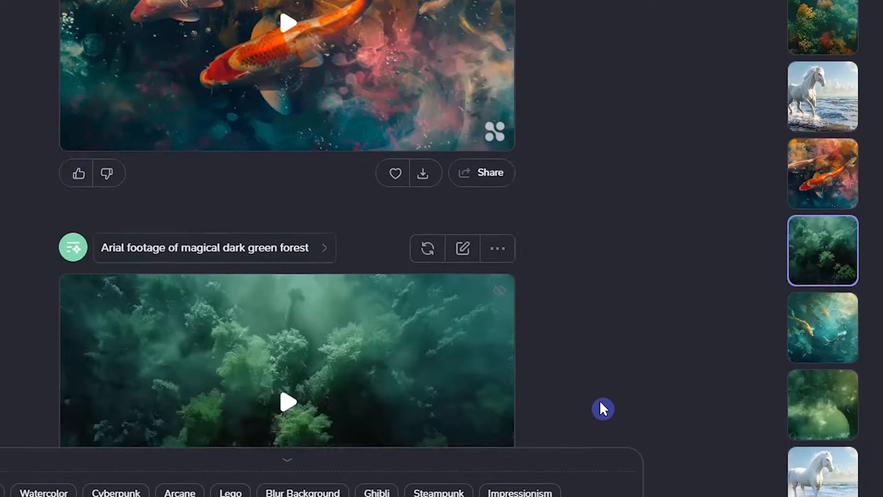
{"action": "scroll", "scroll_direction": "down", "scroll_amount": 3}
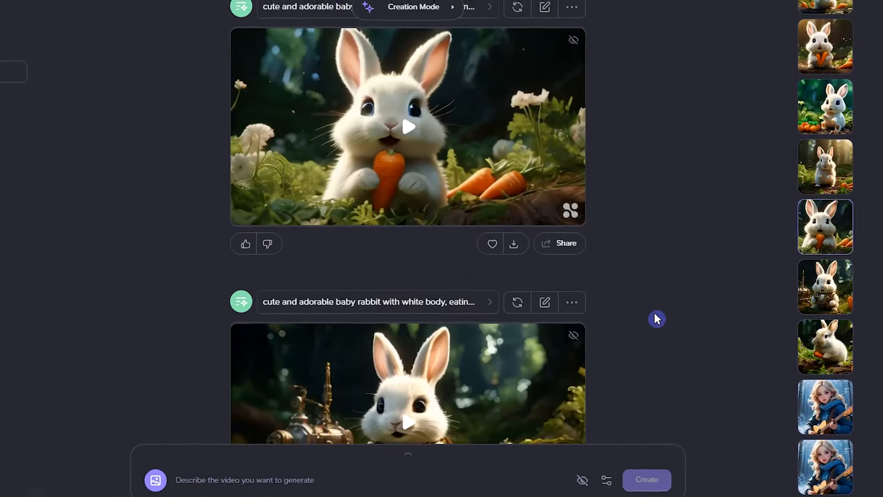
{"action": "scroll", "scroll_direction": "down", "scroll_amount": 3}
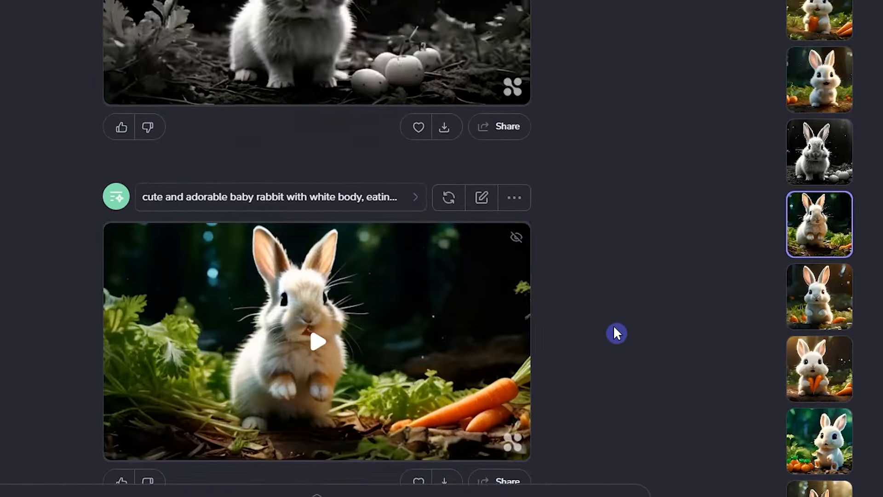